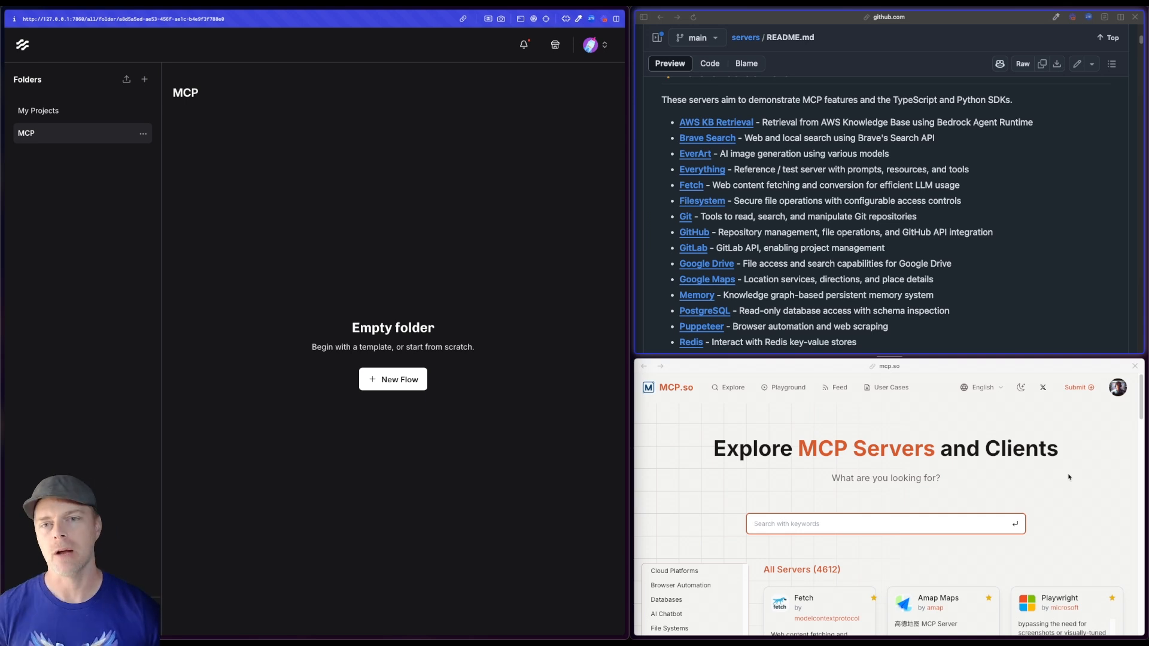
# Review Cursor's MCP settings listing the Langflow server's flow tools like simple_agent and everart_agent.
pyautogui.click(393, 379)
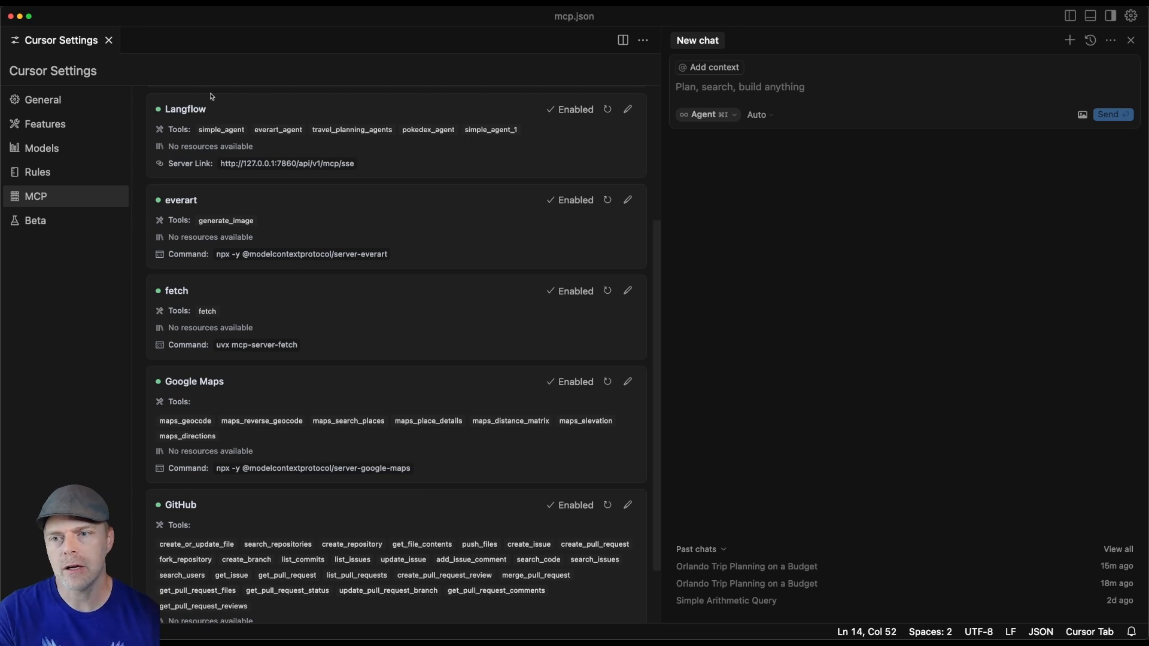
pyautogui.moveTo(438, 171)
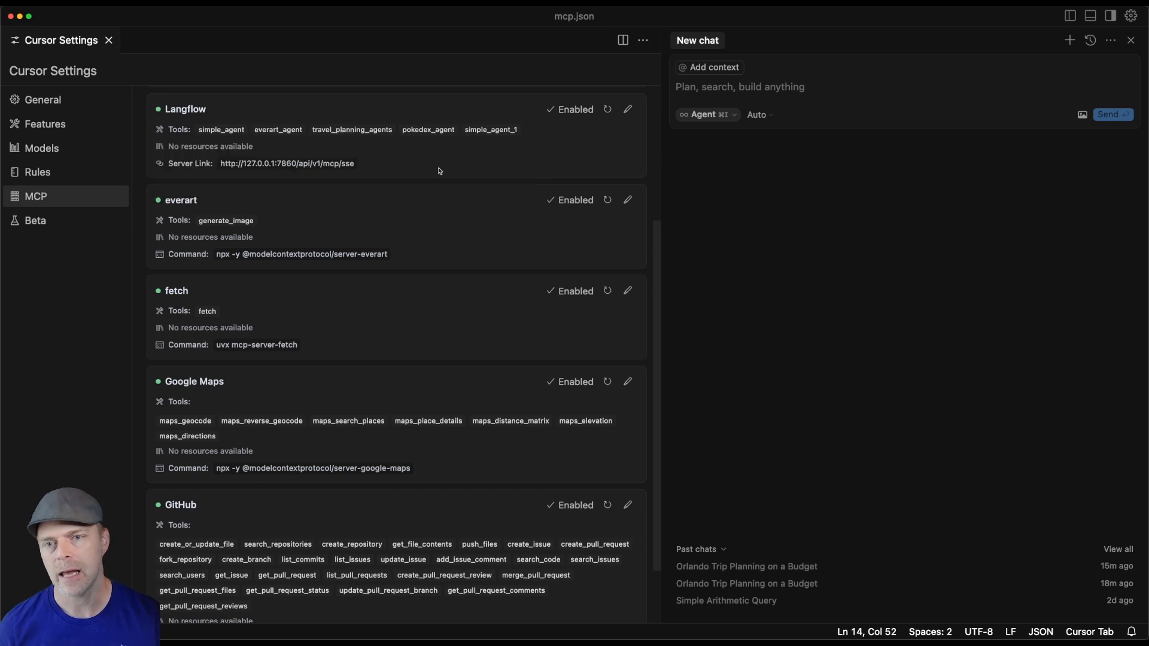